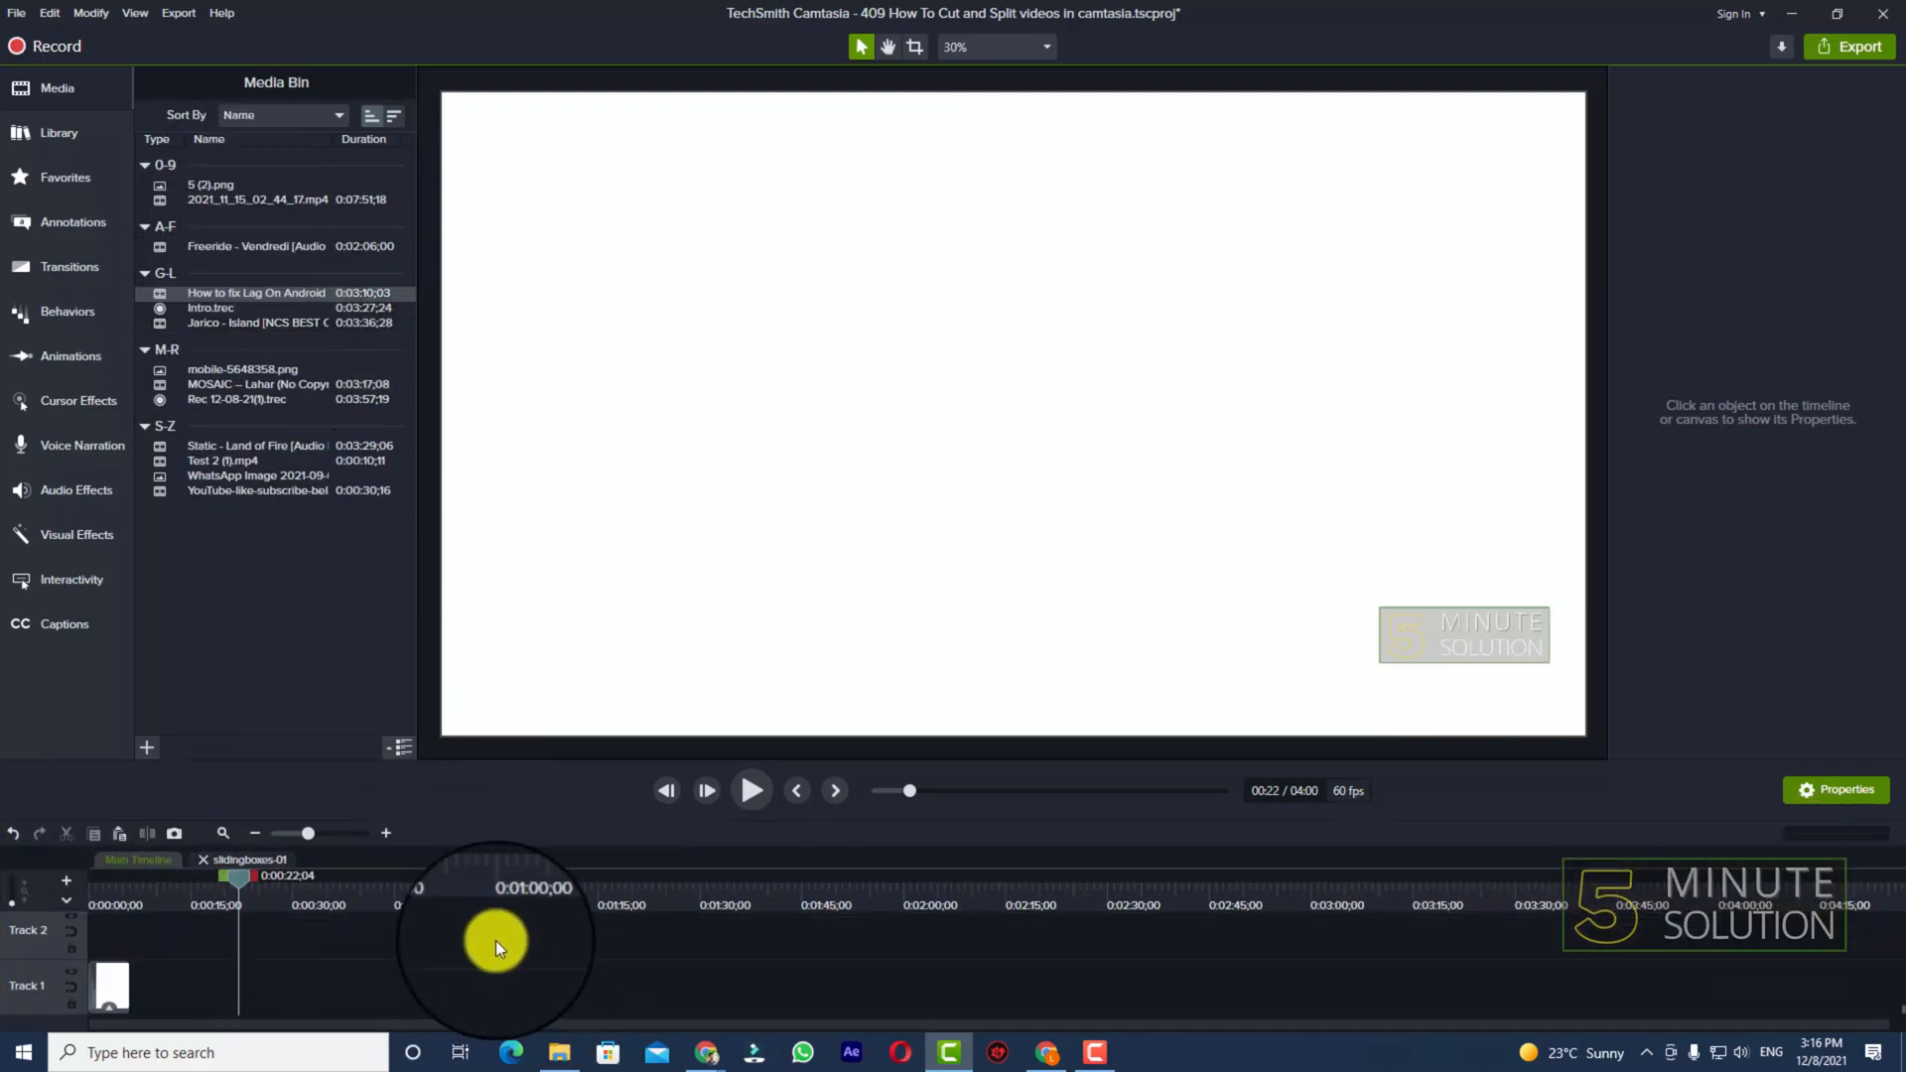
mouse_move(264, 292)
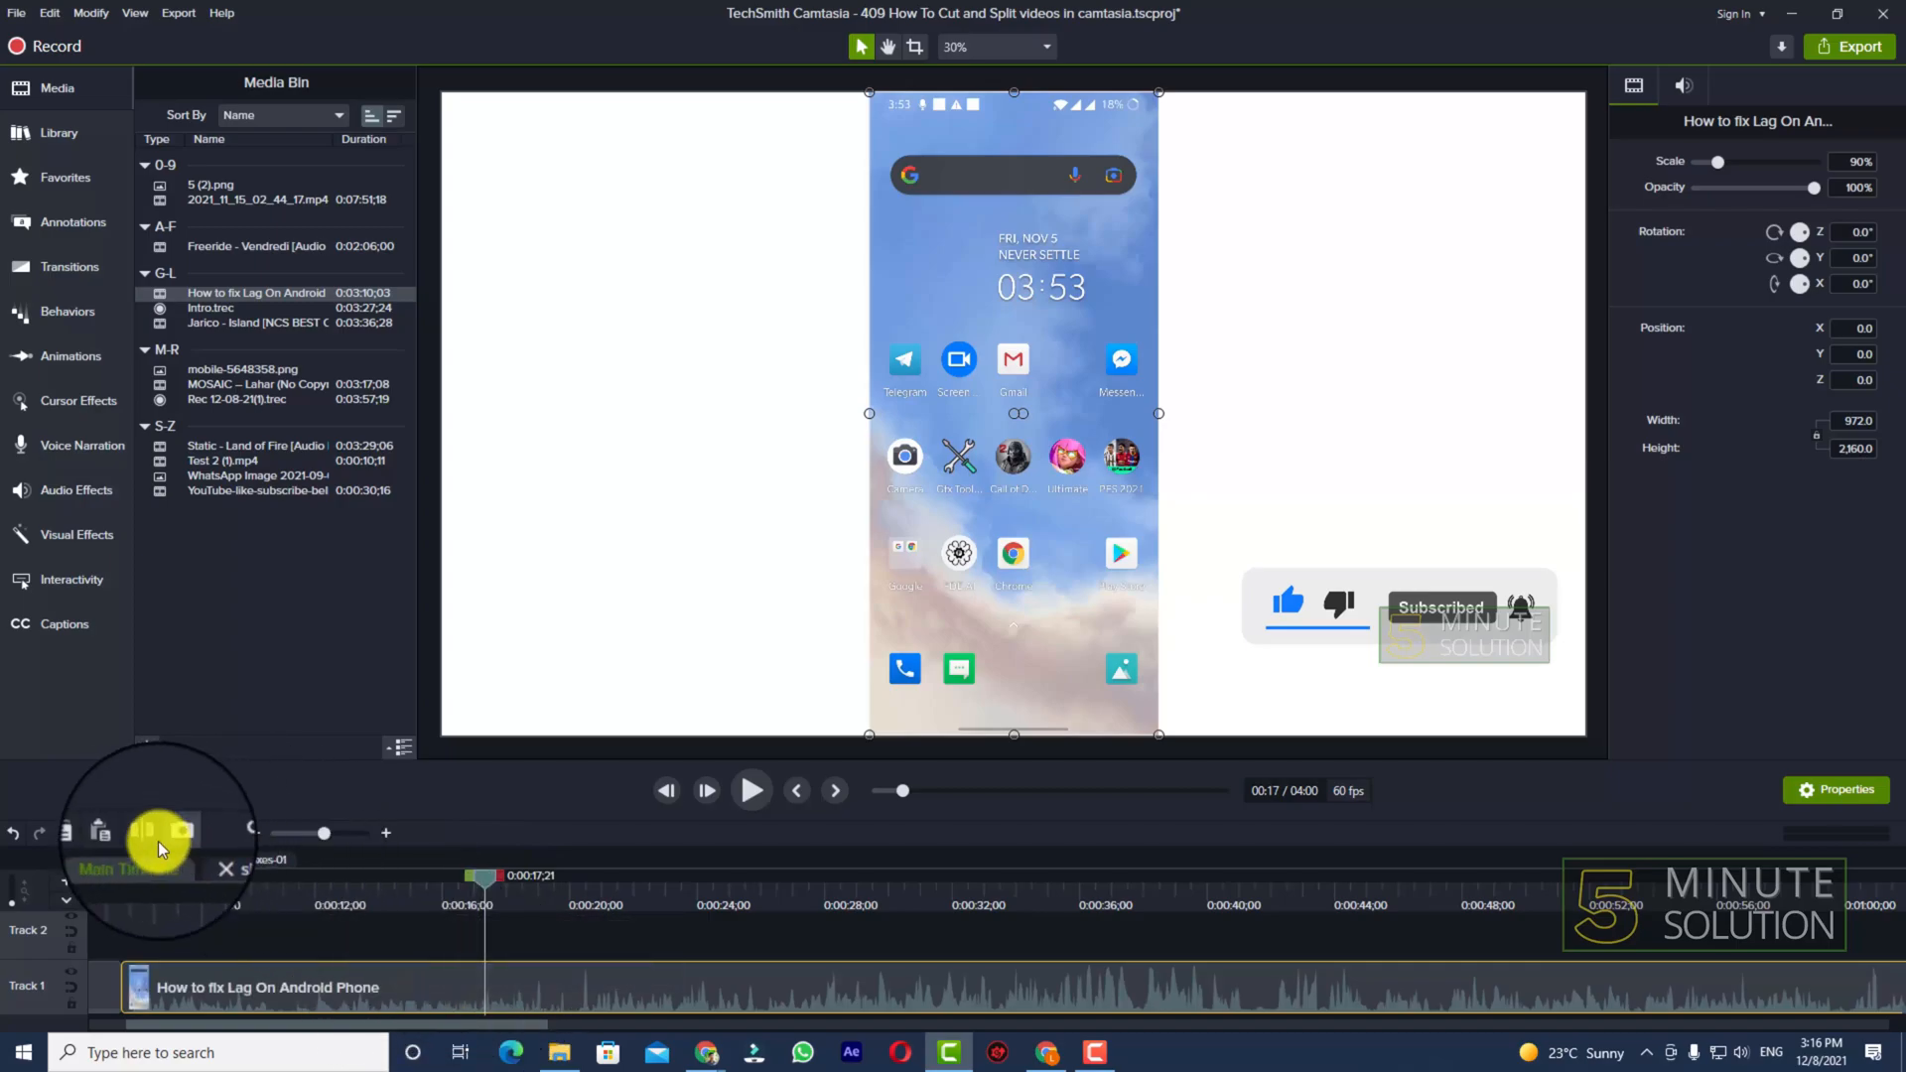
mouse_move(149, 832)
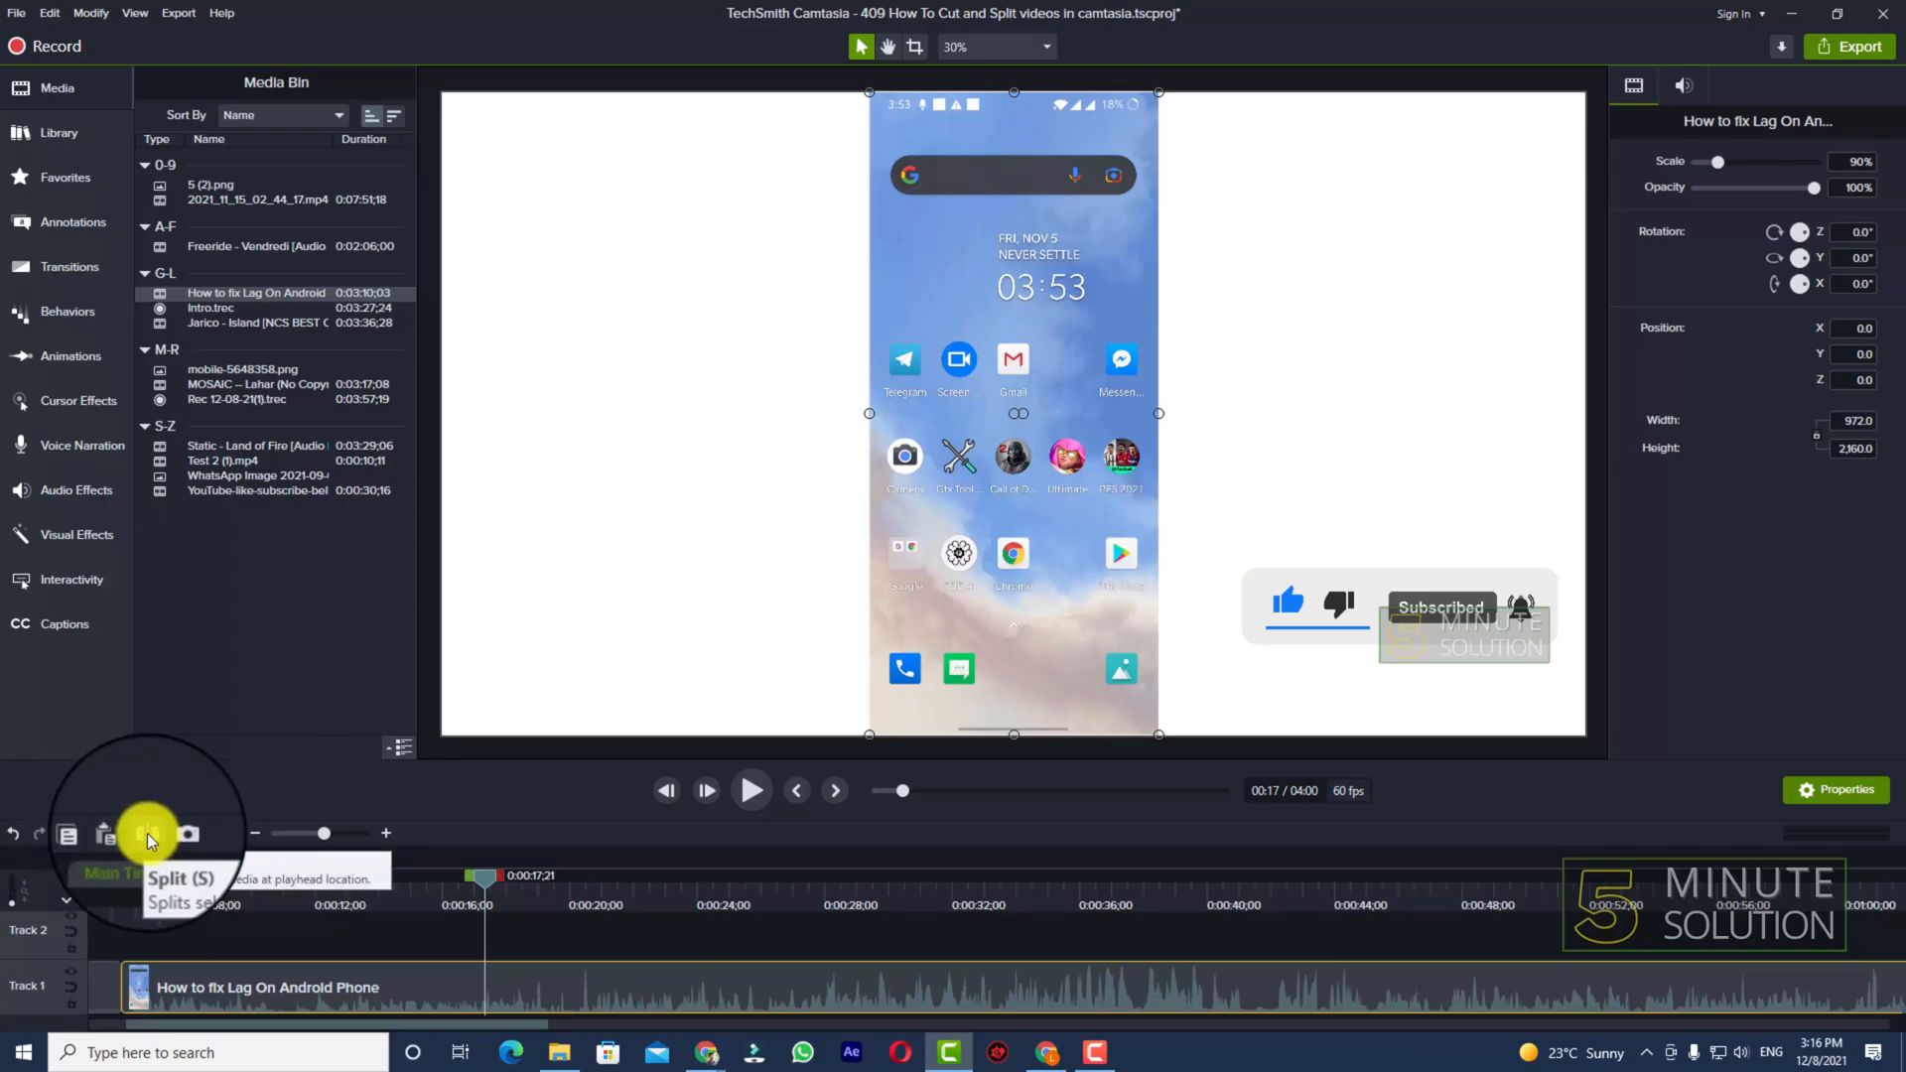
Split the Android clip on Track 1 at the 17-second playhead position
click(149, 834)
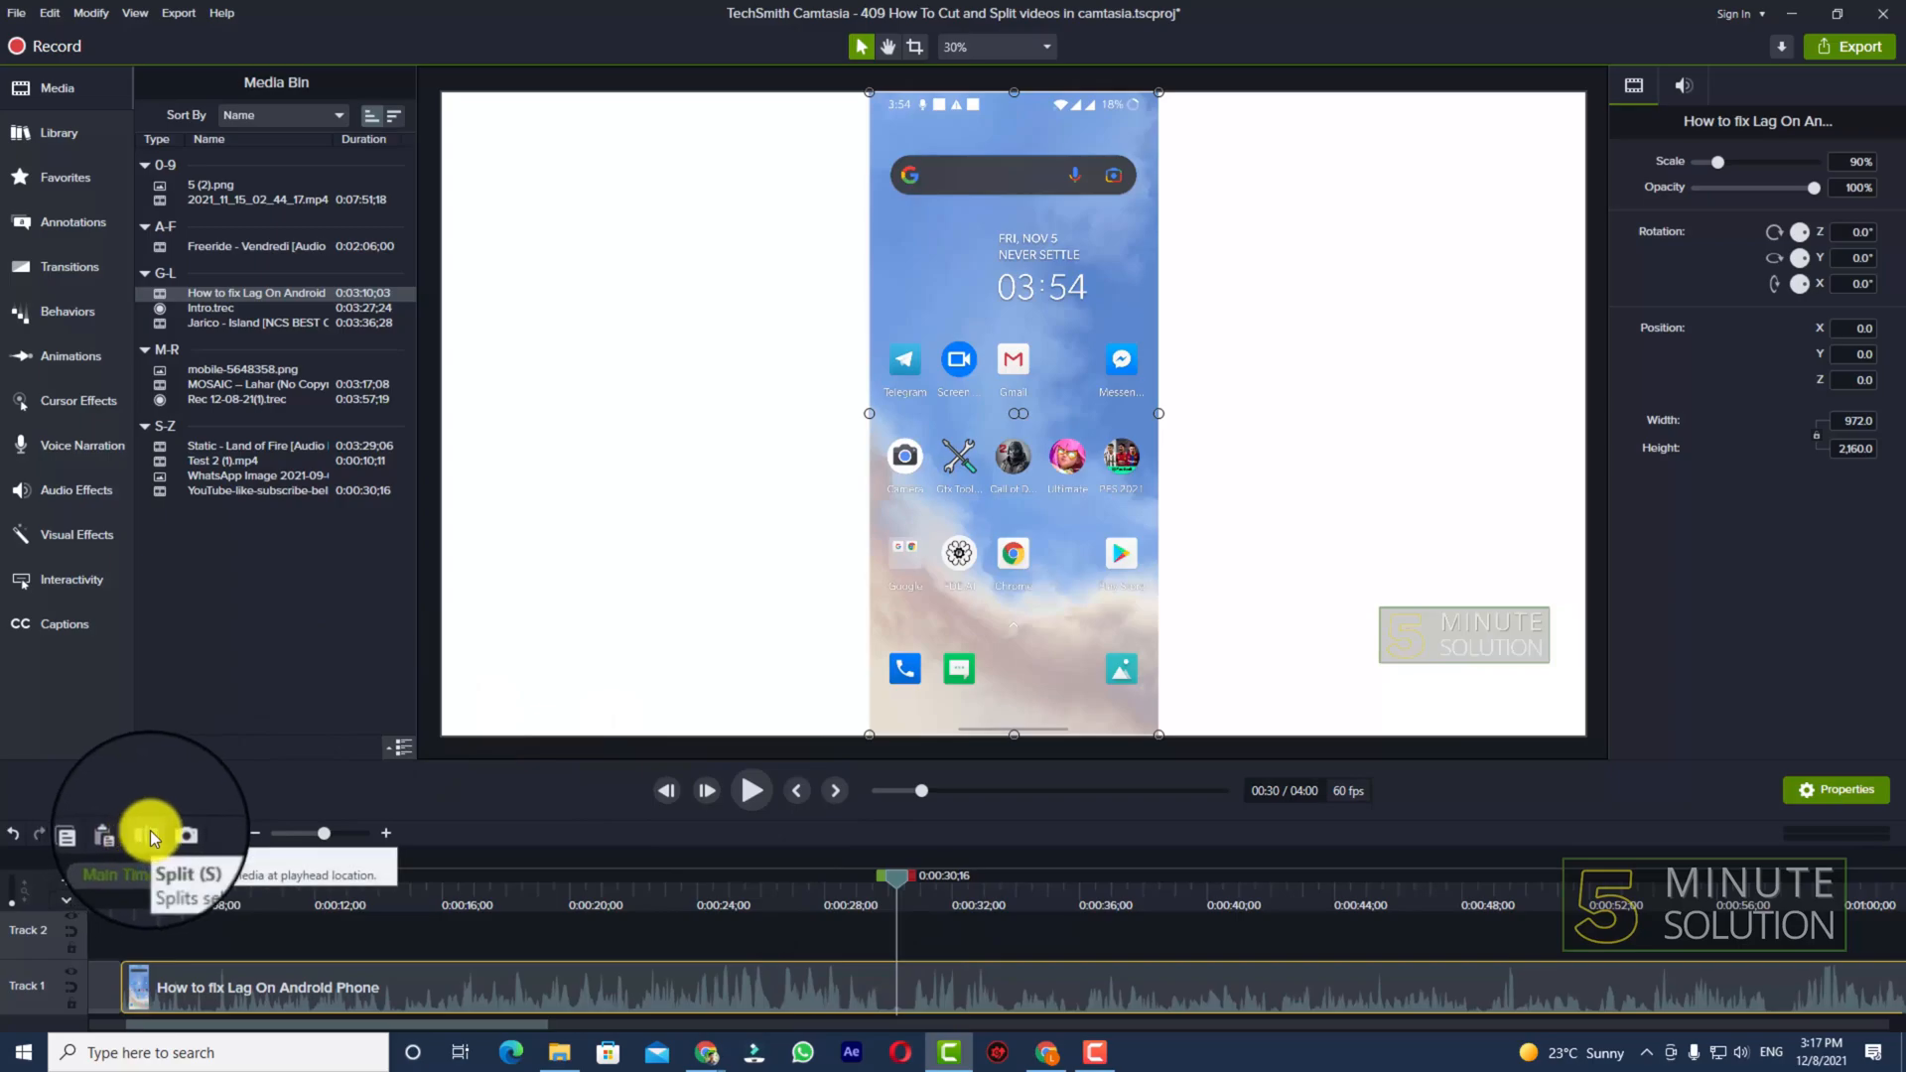
Split the Android clip on Track 1 again at the 30-second mark
click(153, 836)
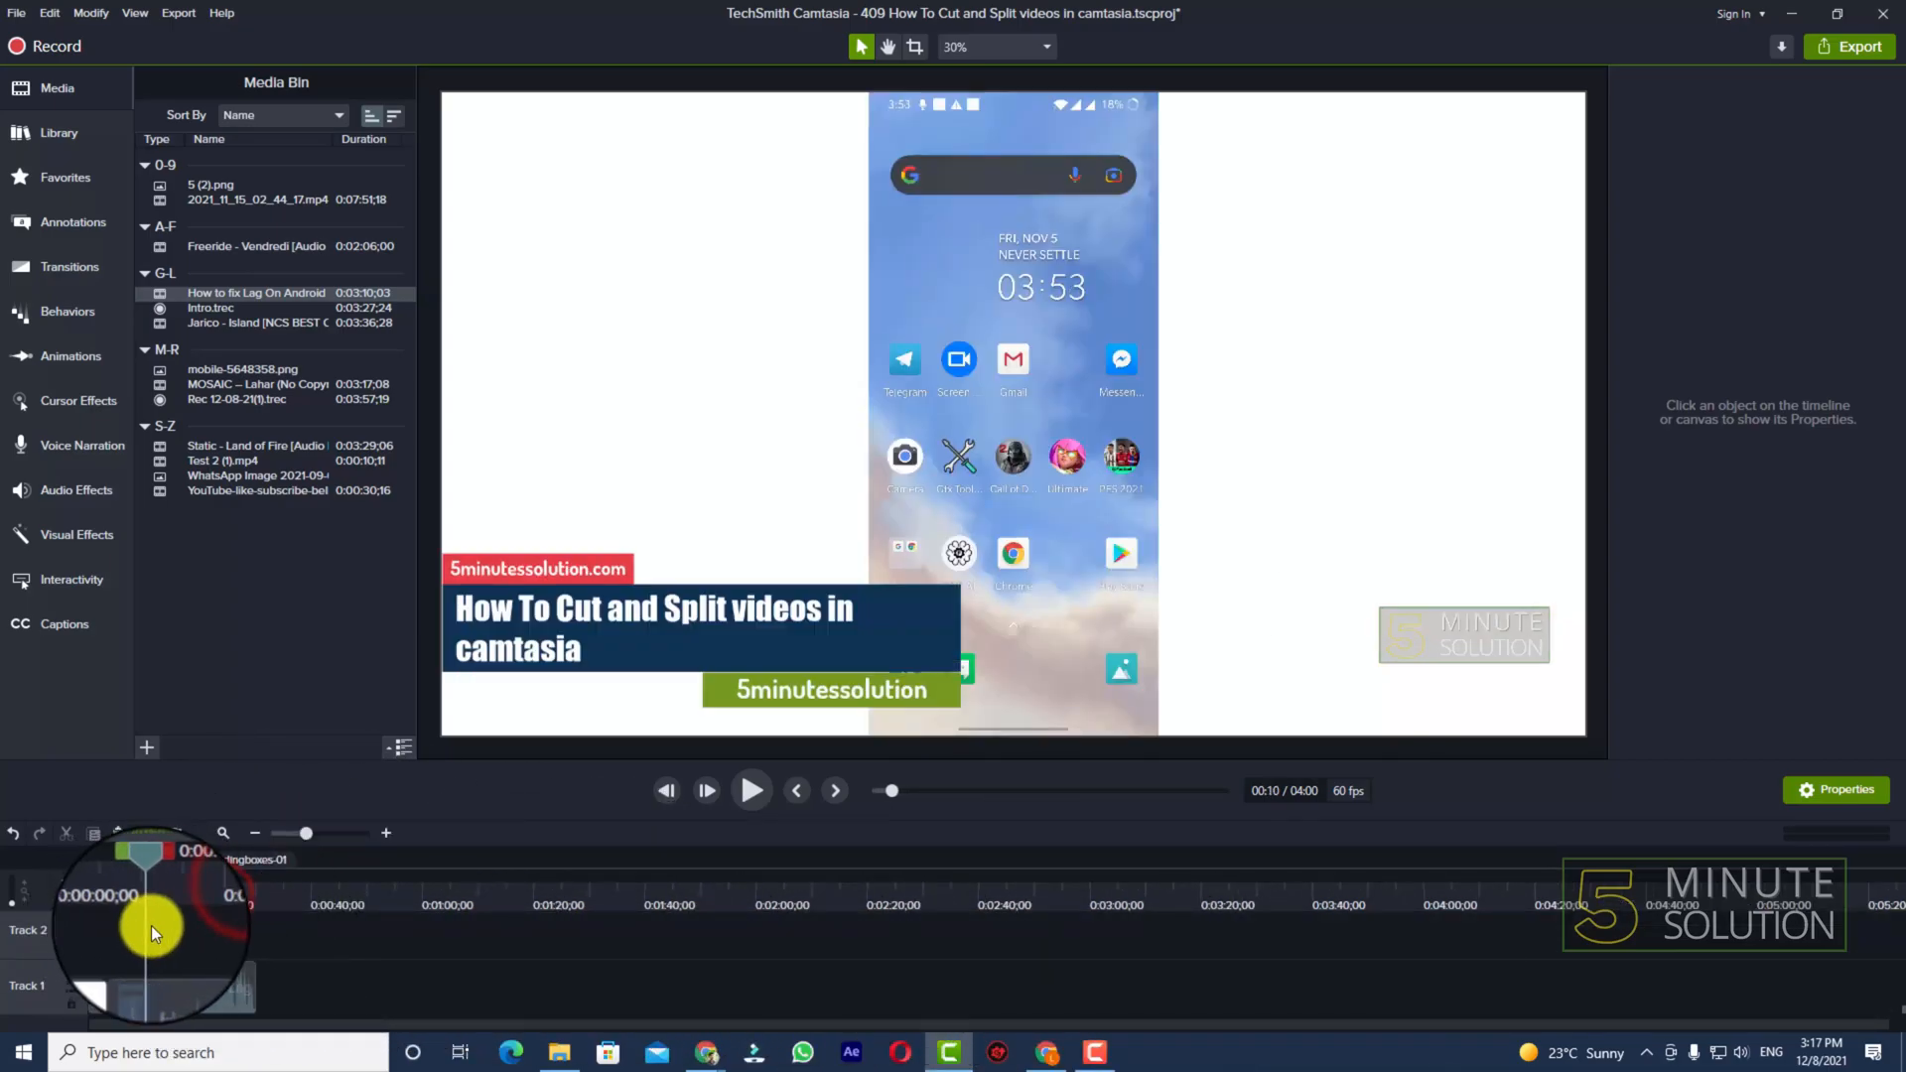
Move the playhead to about 0:27 to preview the edited Android recording
drag(143, 858, 242, 870)
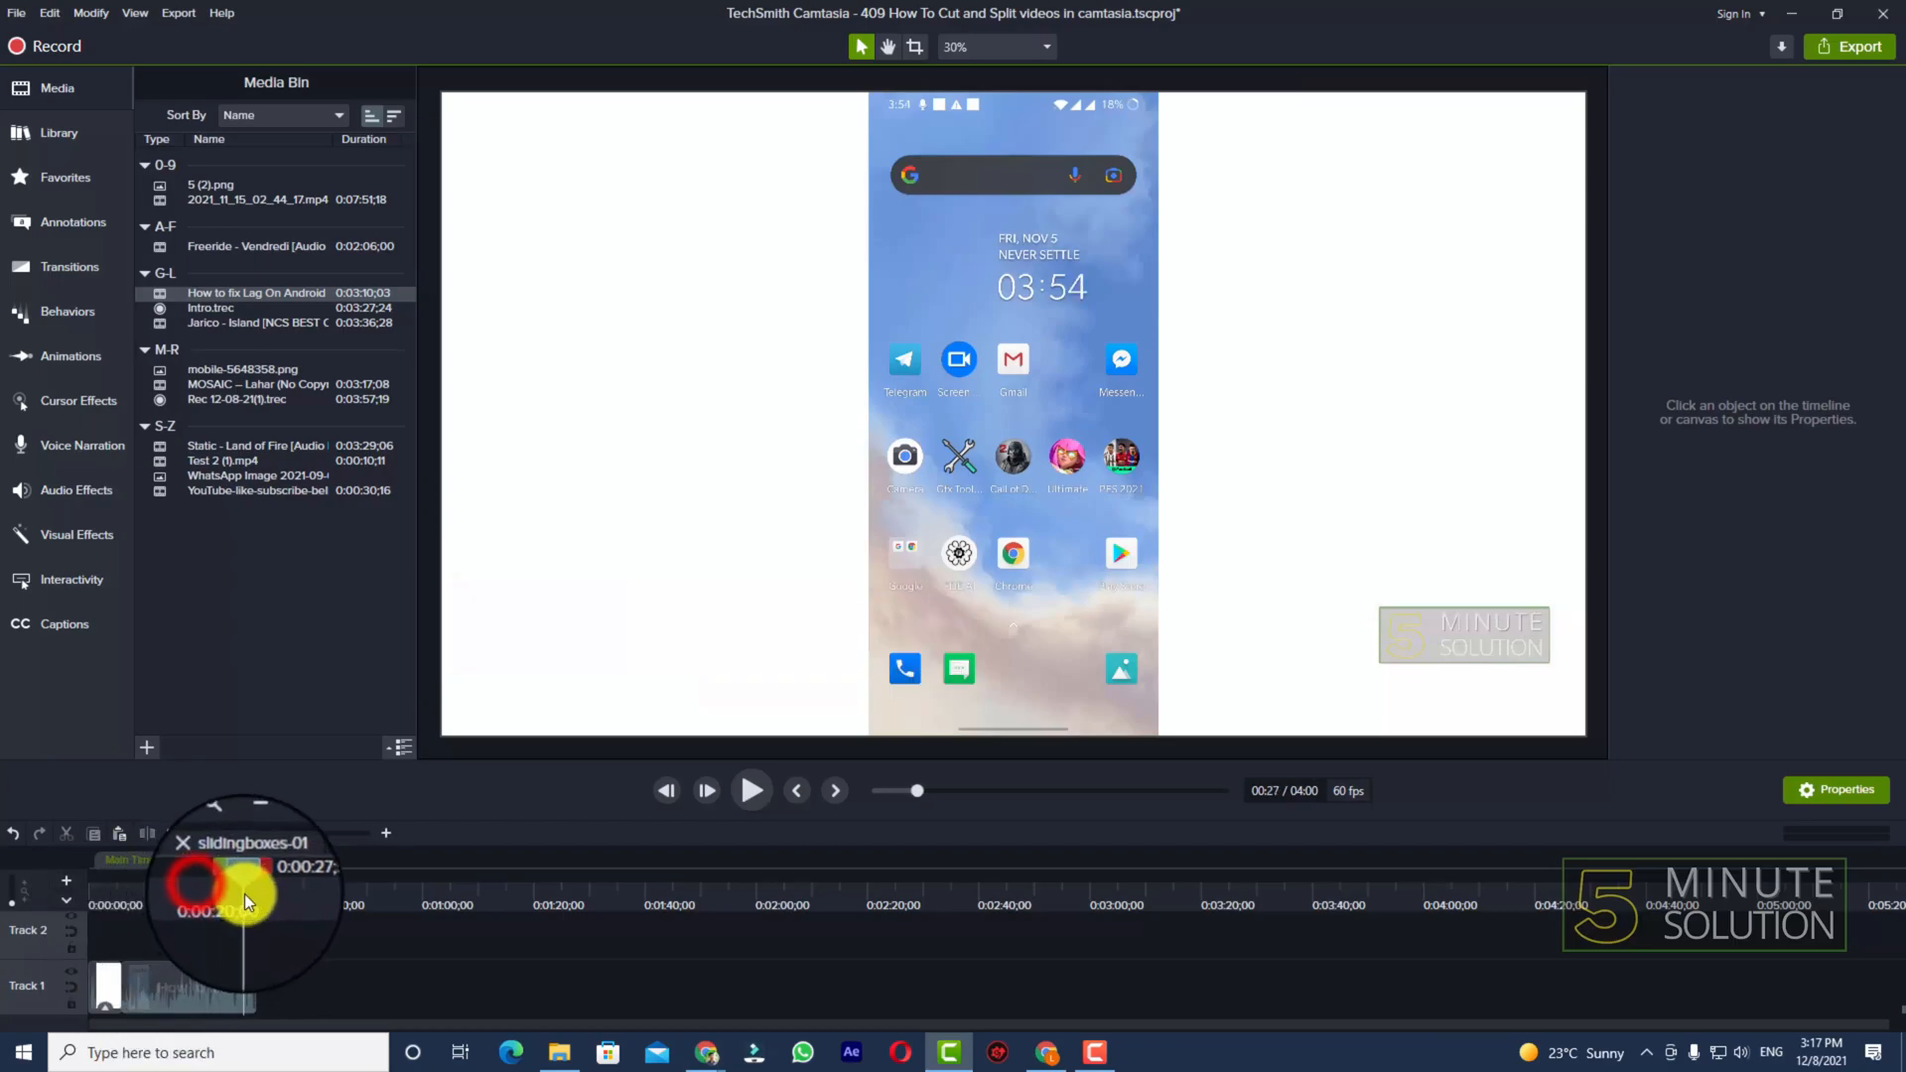